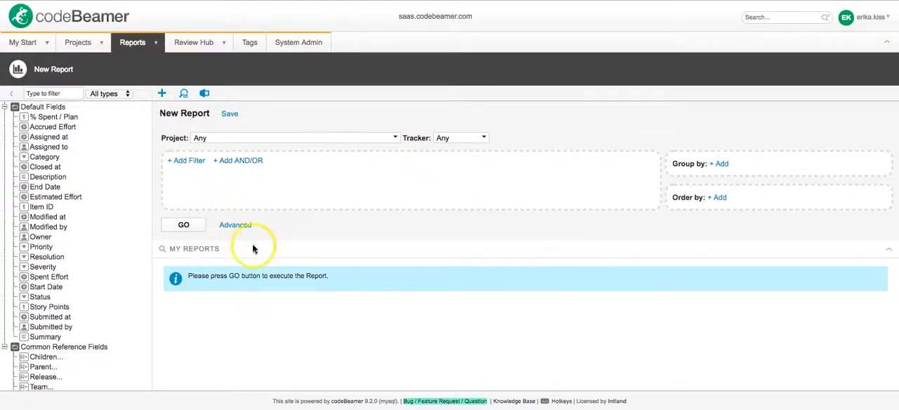
{"action": "mouse_move", "coordinate": [279, 266]}
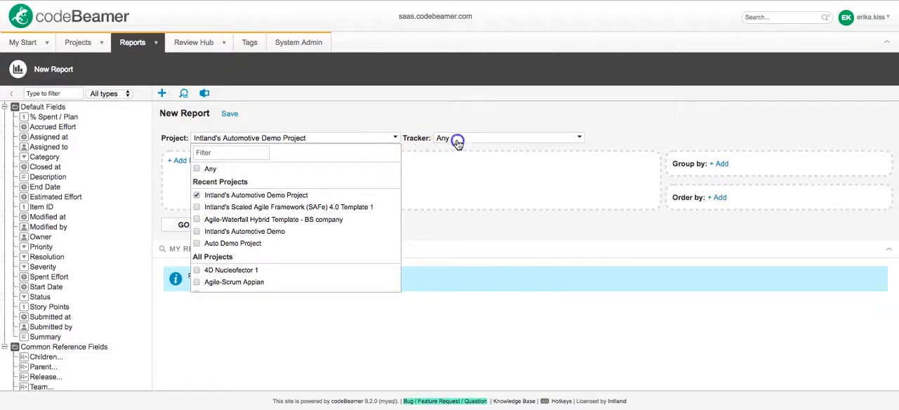
Target the report at the Software Safety Requirements tracker and run it to list its items.
{"action": "left_click", "coordinate": [458, 137]}
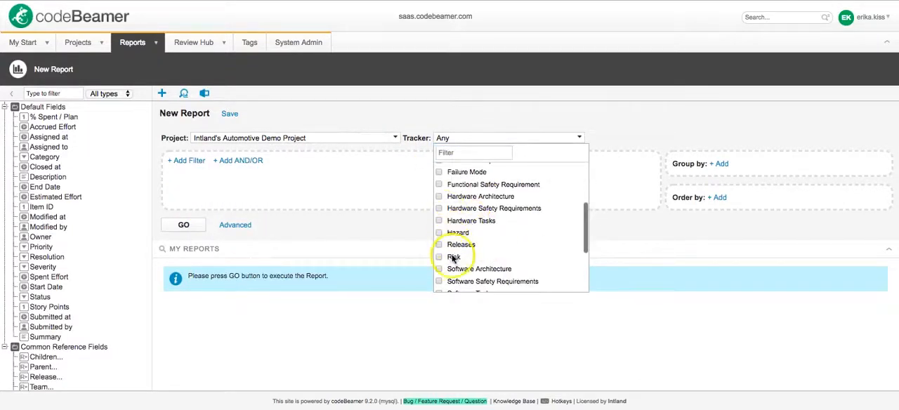
{"action": "left_click", "coordinate": [438, 281]}
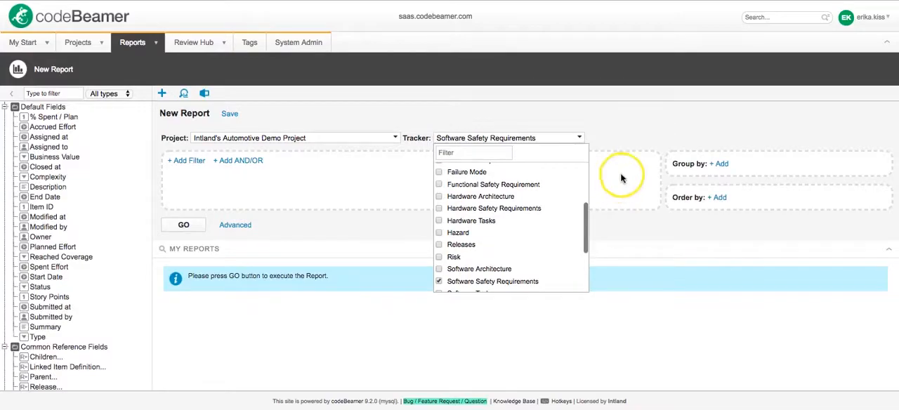
{"action": "left_click", "coordinate": [182, 225]}
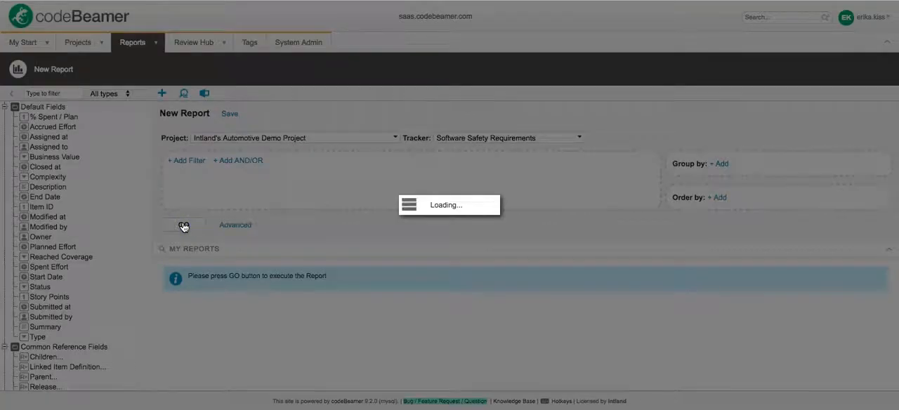
{"action": "left_click", "coordinate": [183, 225]}
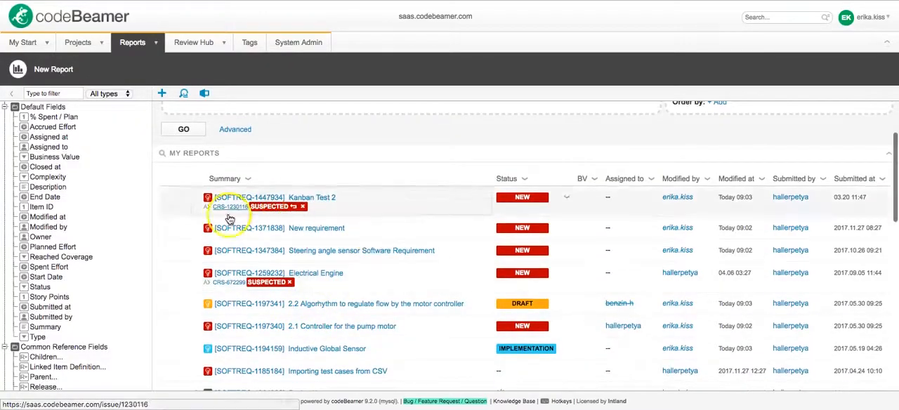
{"action": "left_click", "coordinate": [234, 129]}
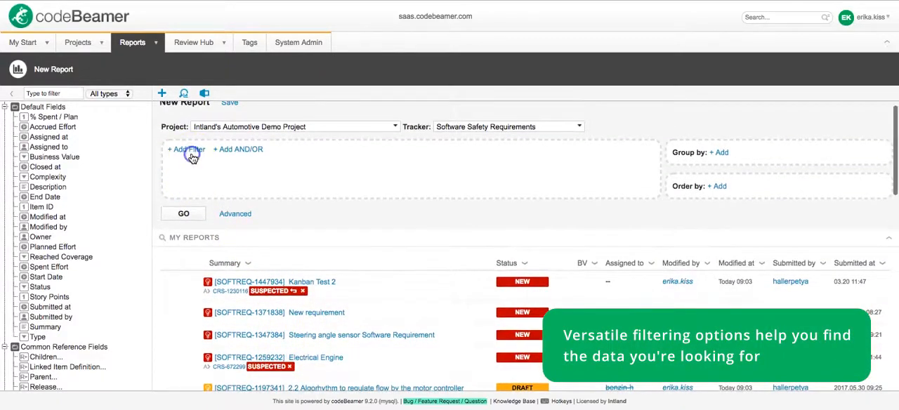
Add a Has Downstream Reference = False filter and rerun the report.
{"action": "left_click", "coordinate": [185, 149]}
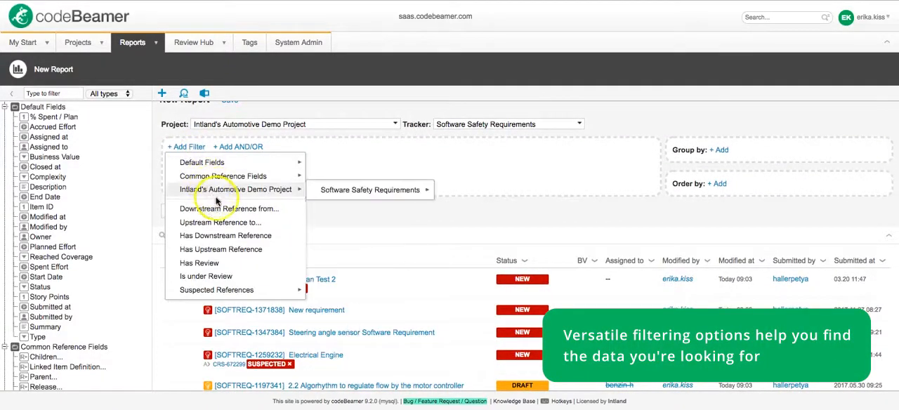
{"action": "left_click", "coordinate": [224, 236]}
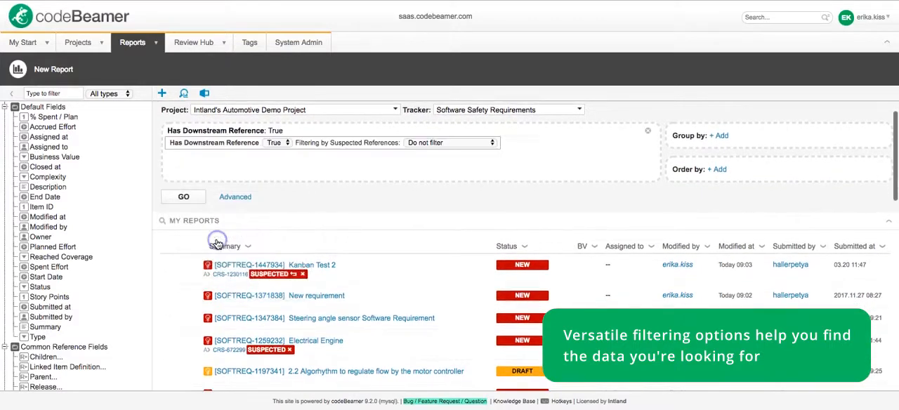
{"action": "left_click", "coordinate": [278, 144]}
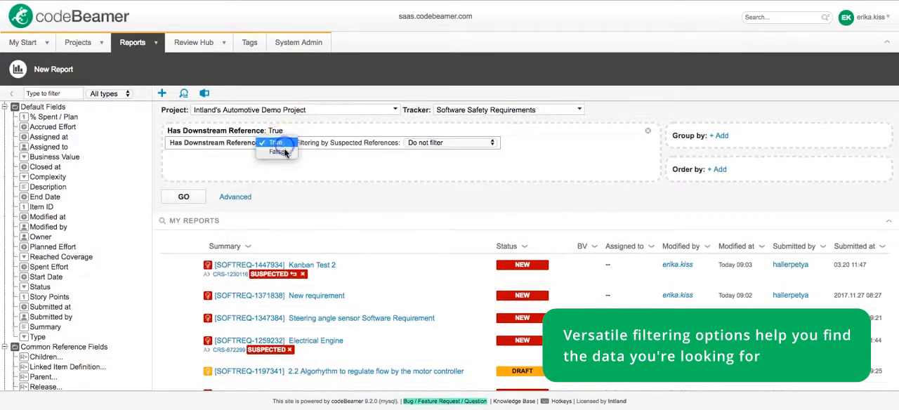
{"action": "left_click", "coordinate": [277, 152]}
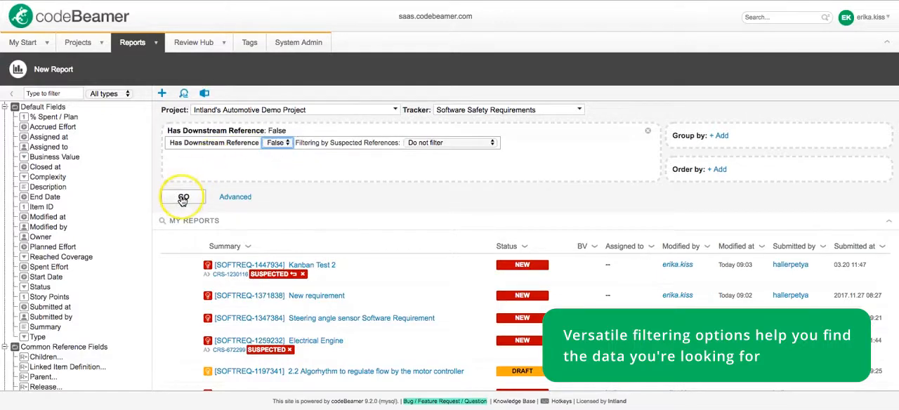
{"action": "left_click", "coordinate": [182, 197]}
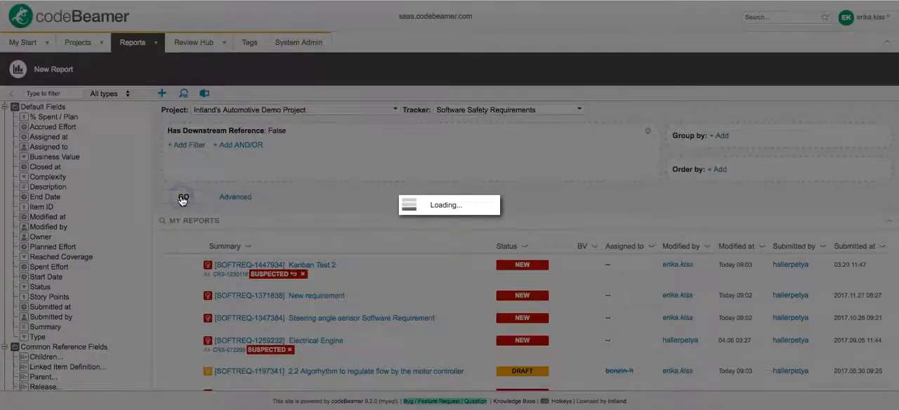
{"action": "left_click", "coordinate": [182, 197]}
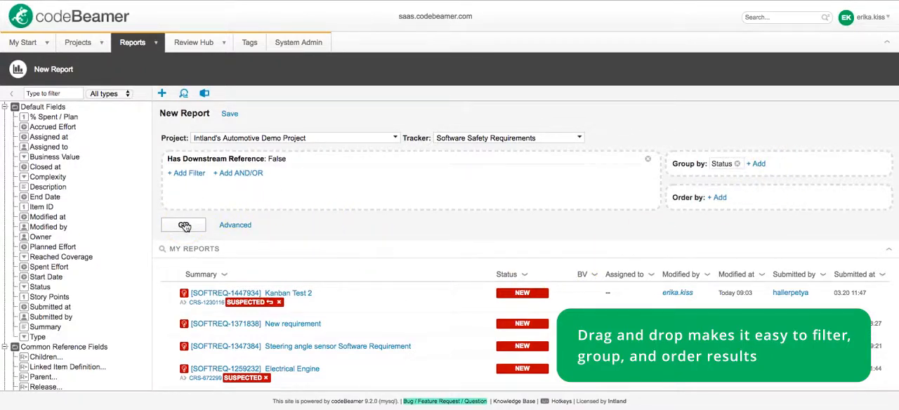
Rerun grouped by status, sort by Submitted at, and drop the Modified by/at columns.
{"action": "left_click", "coordinate": [183, 224]}
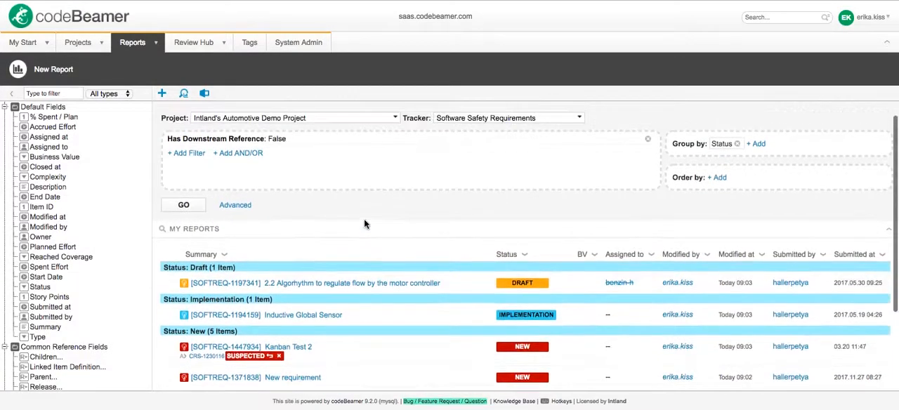
{"action": "mouse_move", "coordinate": [359, 225]}
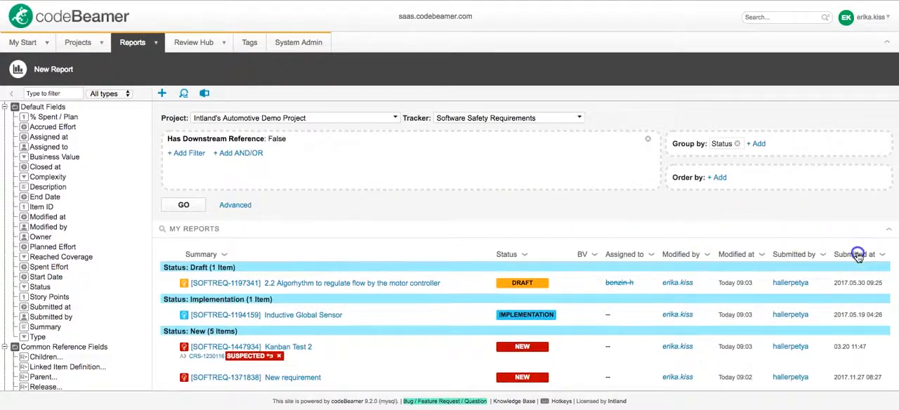
{"action": "left_click", "coordinate": [856, 254]}
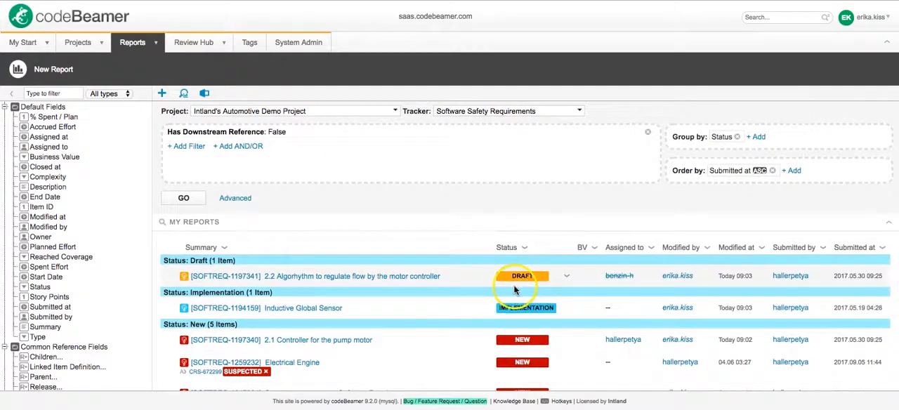
{"action": "mouse_move", "coordinate": [710, 252]}
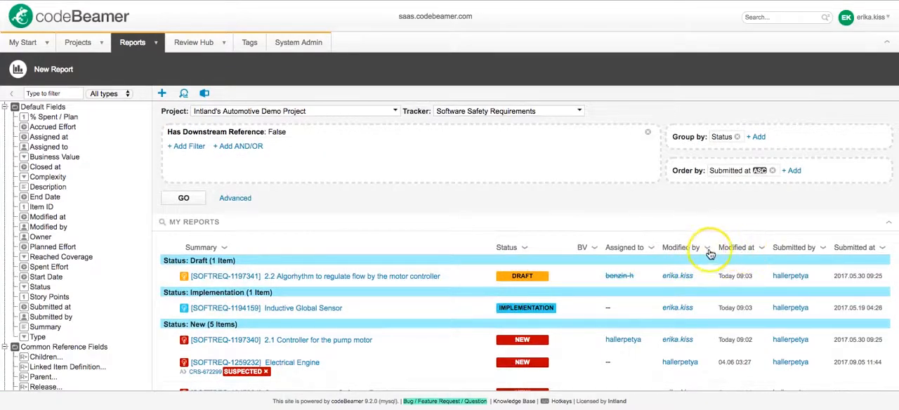
{"action": "left_click", "coordinate": [708, 247]}
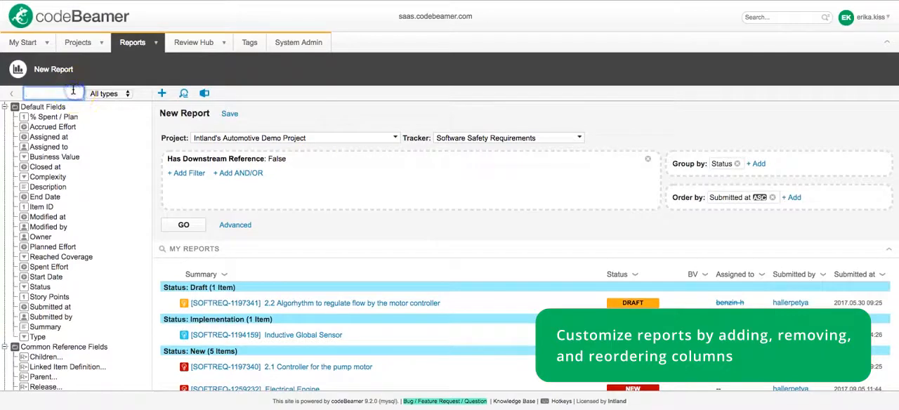
Add a Story Points column with per-status sums, checking the query in Advanced mode.
{"action": "type", "text": "sto"}
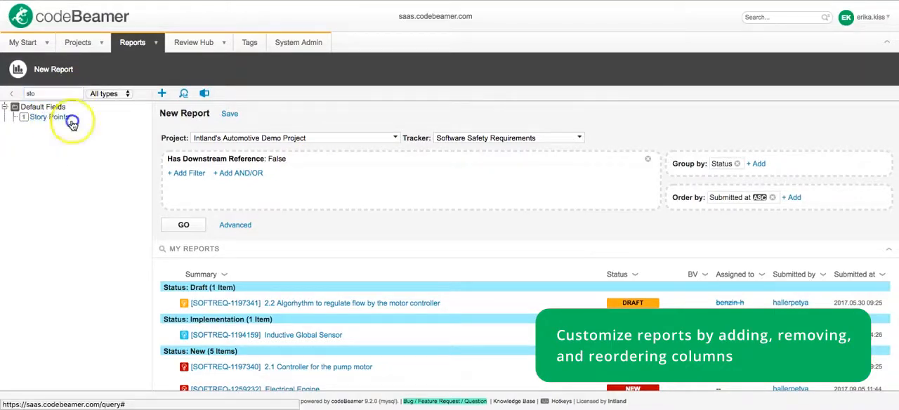
{"action": "left_click_drag", "start_coordinate": [73, 124], "coordinate": [686, 276]}
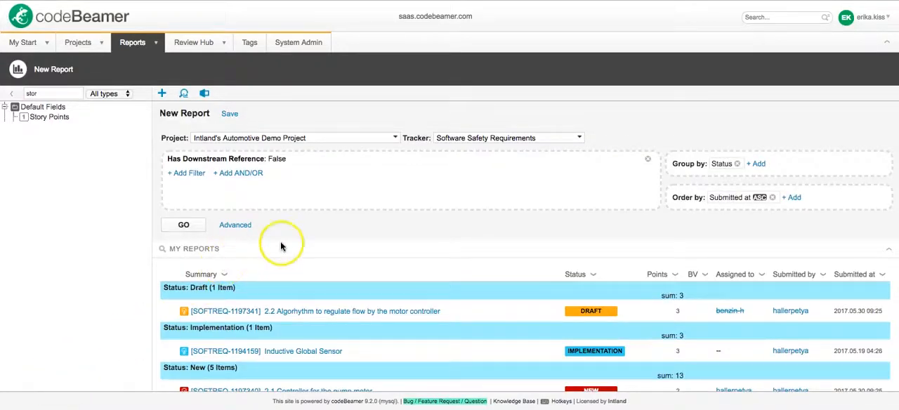
{"action": "mouse_move", "coordinate": [253, 227]}
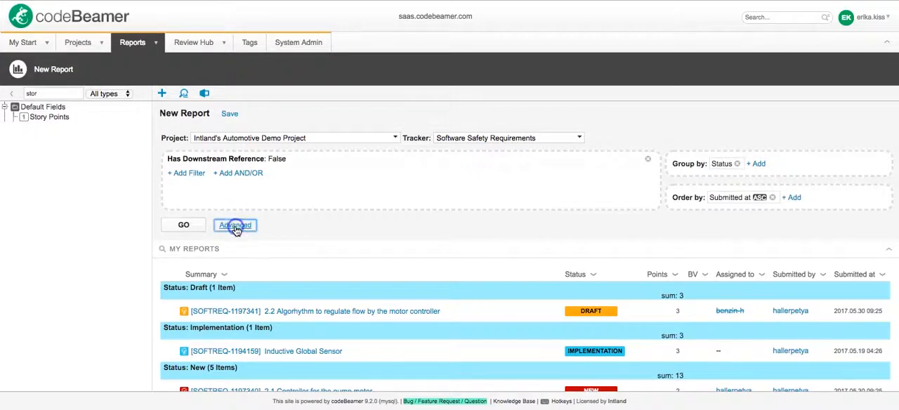
{"action": "left_click", "coordinate": [236, 225]}
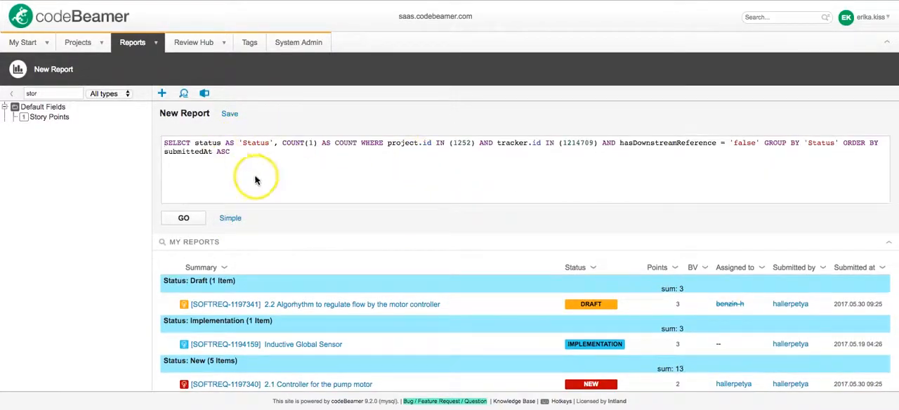
{"action": "mouse_move", "coordinate": [231, 213]}
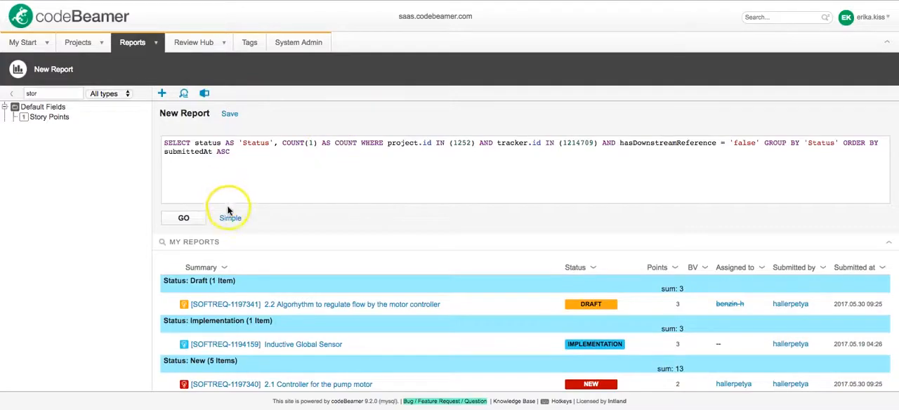
{"action": "left_click", "coordinate": [230, 218]}
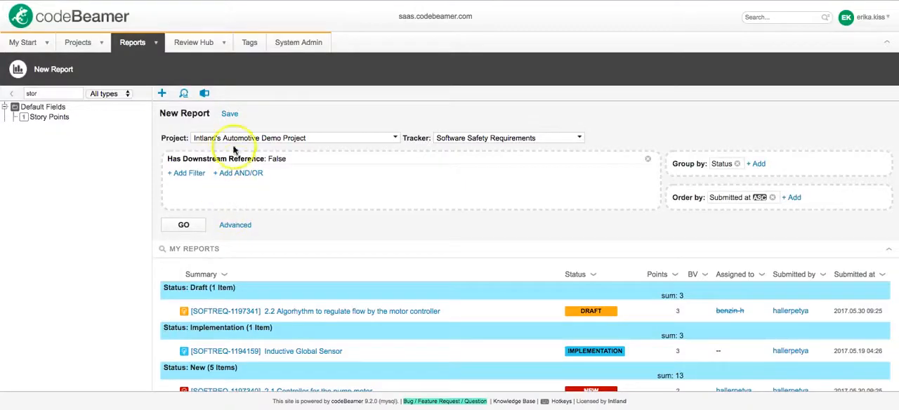
Save the report as 'Test report' shared with the Software Coordinator role.
{"action": "left_click", "coordinate": [230, 112]}
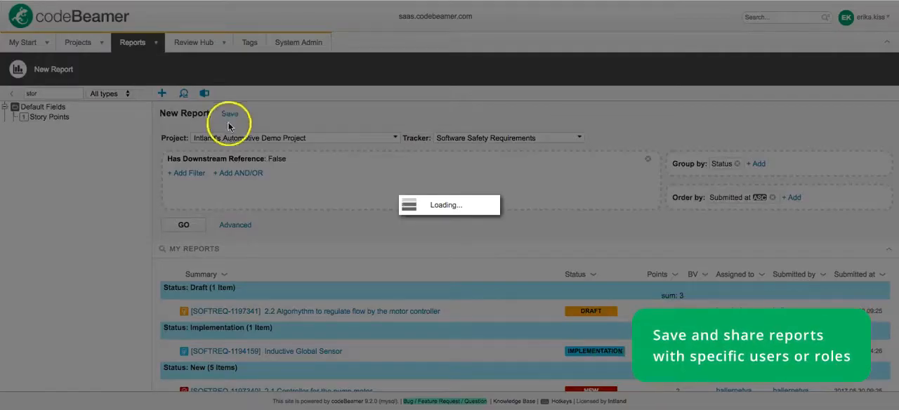
{"action": "type", "text": "Test report"}
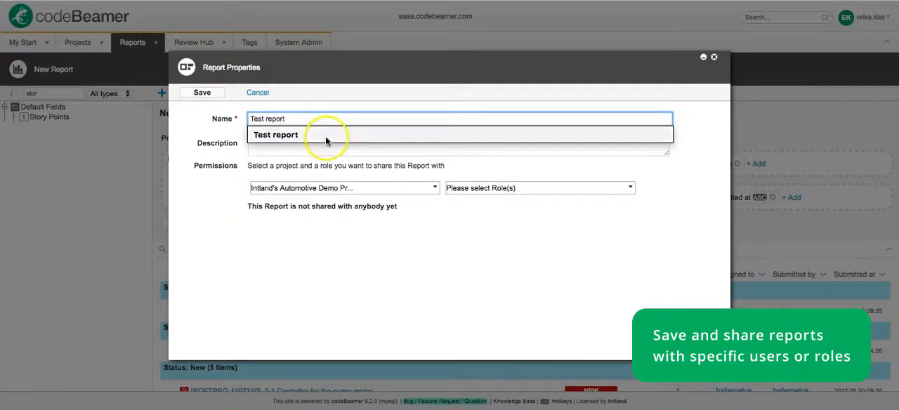
{"action": "left_click", "coordinate": [540, 188]}
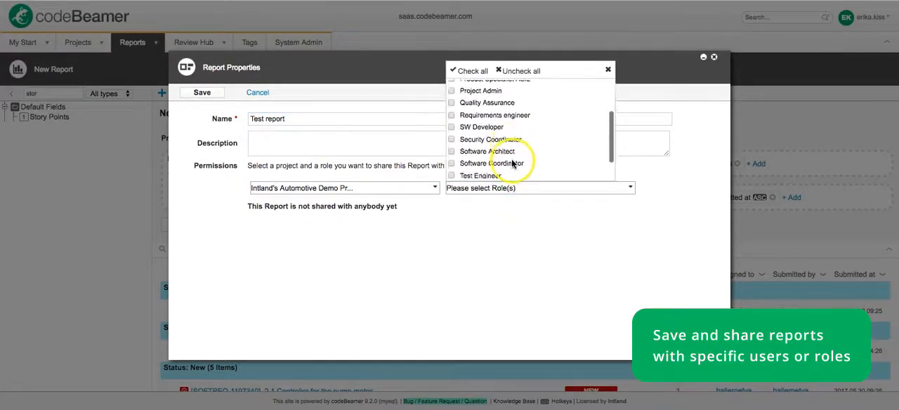
{"action": "left_click", "coordinate": [451, 158]}
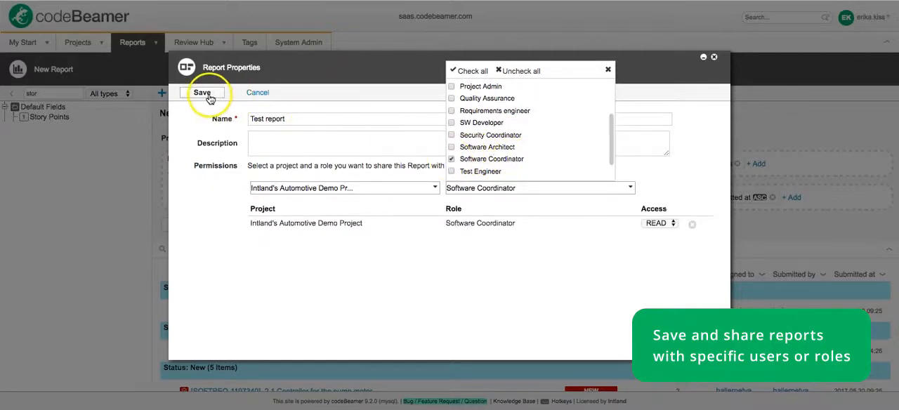
{"action": "left_click", "coordinate": [203, 93]}
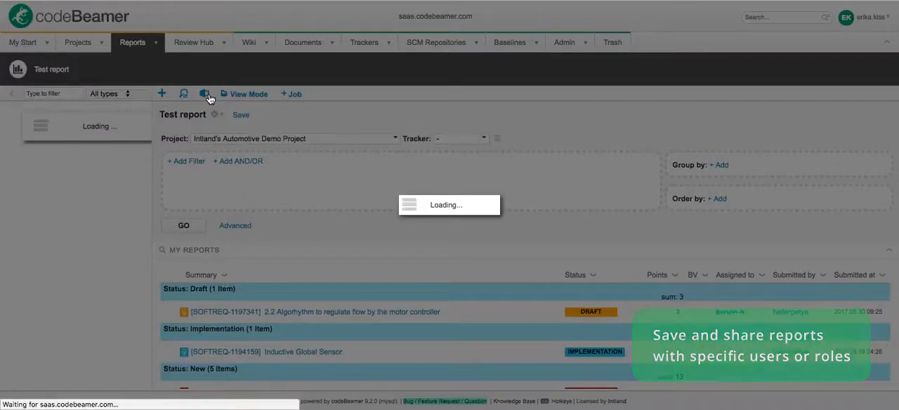
{"action": "left_click", "coordinate": [208, 92]}
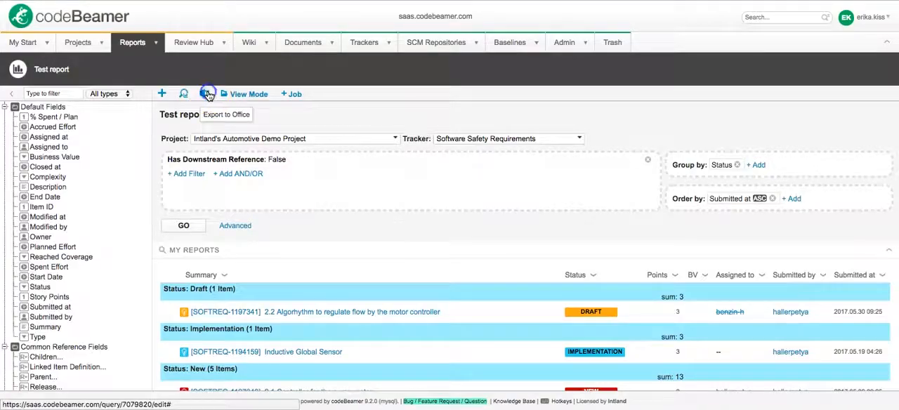
{"action": "left_click", "coordinate": [208, 93]}
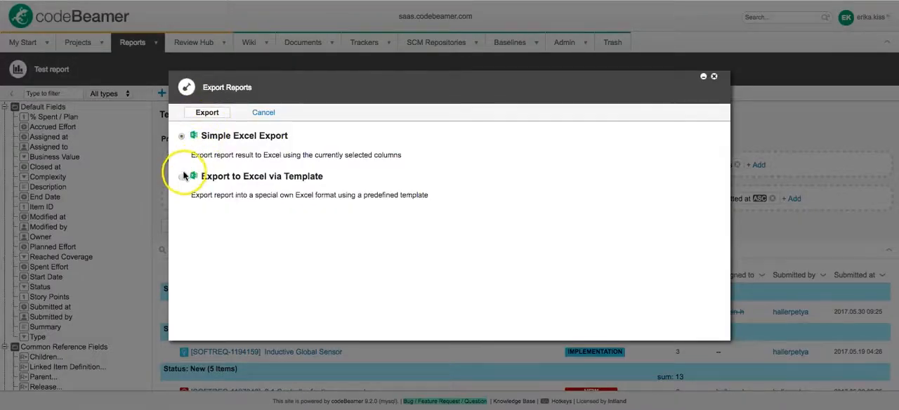
{"action": "left_click", "coordinate": [183, 177]}
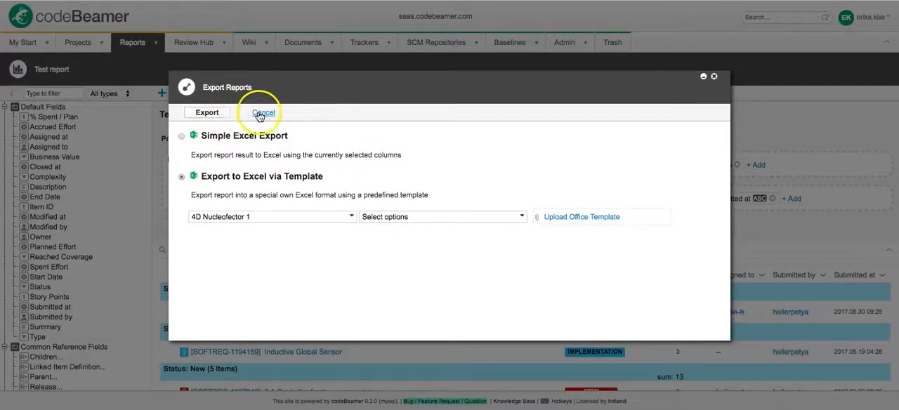
{"action": "left_click", "coordinate": [262, 112]}
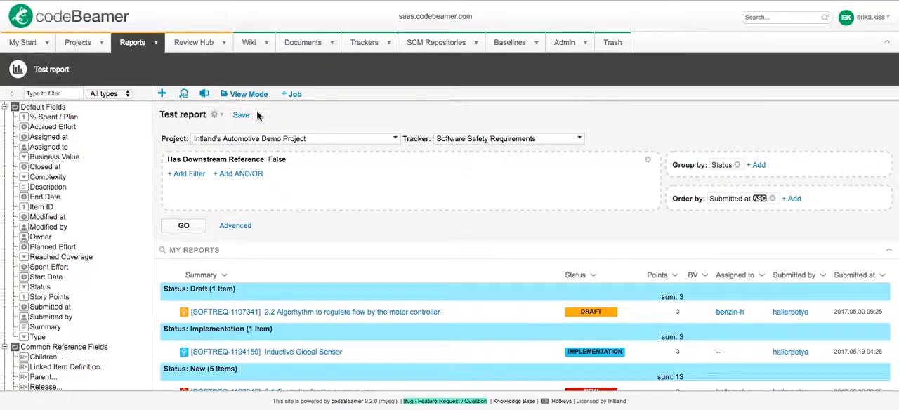
{"action": "mouse_move", "coordinate": [278, 115]}
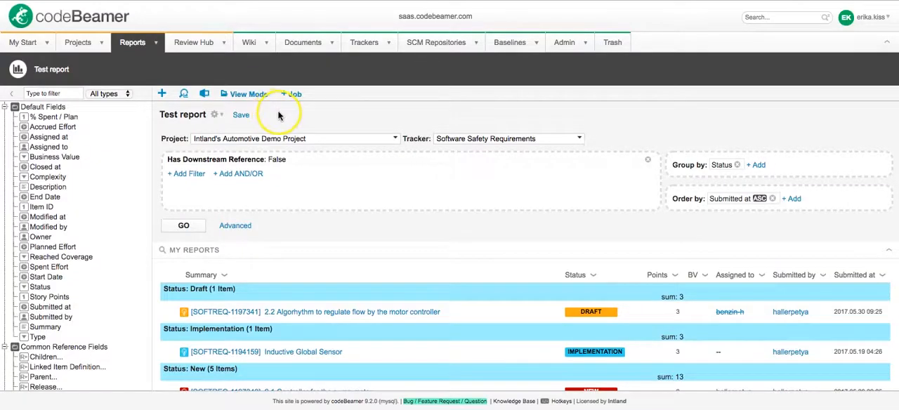
Create a monthly e-mail job to Personal Subscription and Software Coordinator, then go to the project wiki.
{"action": "left_click", "coordinate": [291, 92]}
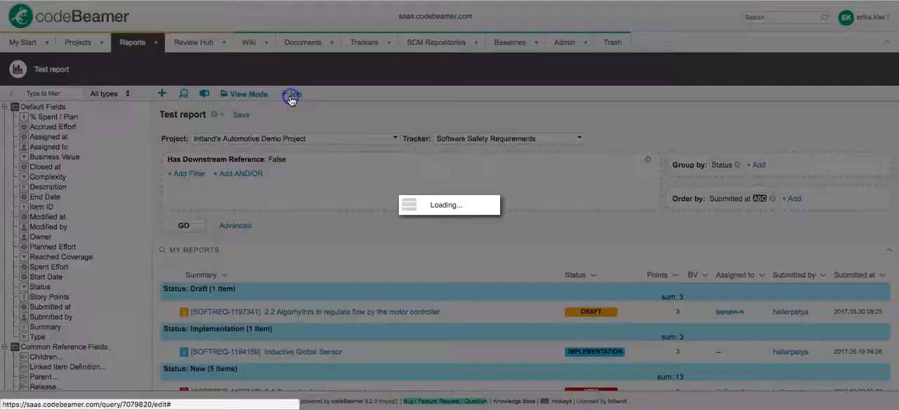
{"action": "left_click", "coordinate": [292, 93]}
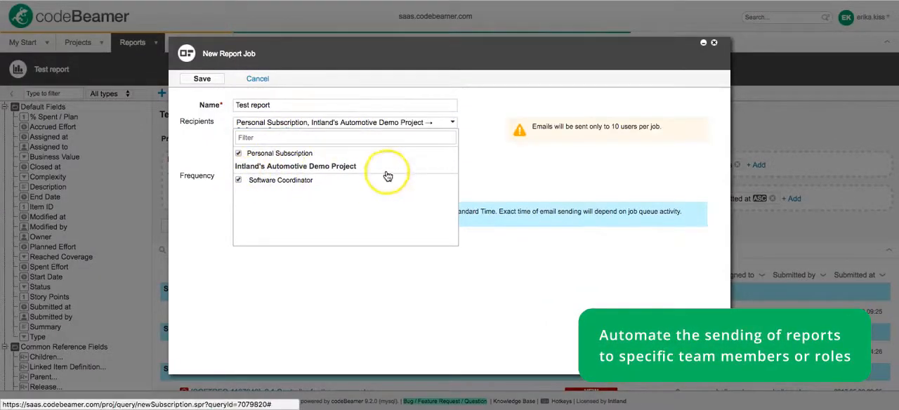
{"action": "left_click", "coordinate": [337, 174]}
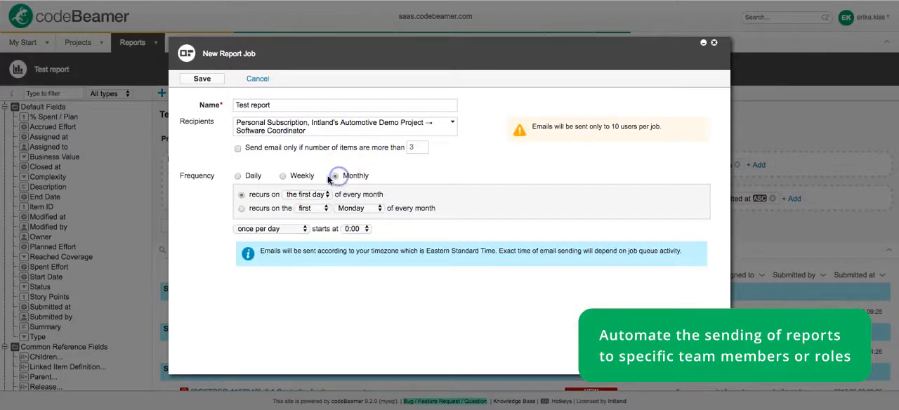
{"action": "left_click", "coordinate": [202, 79]}
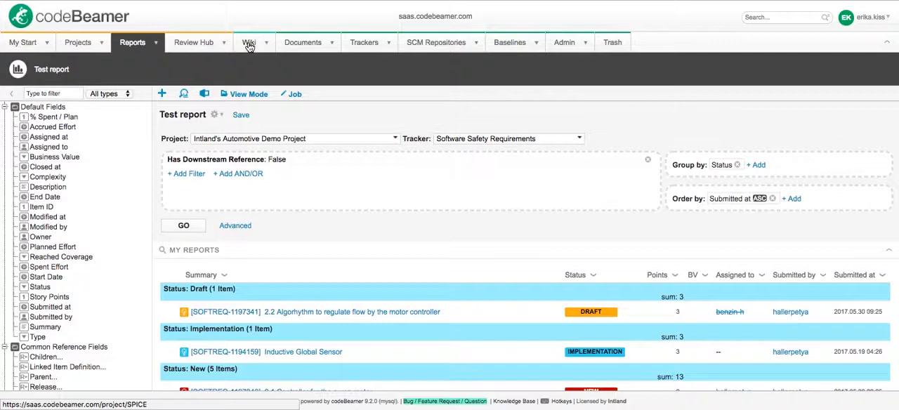
{"action": "left_click", "coordinate": [250, 42]}
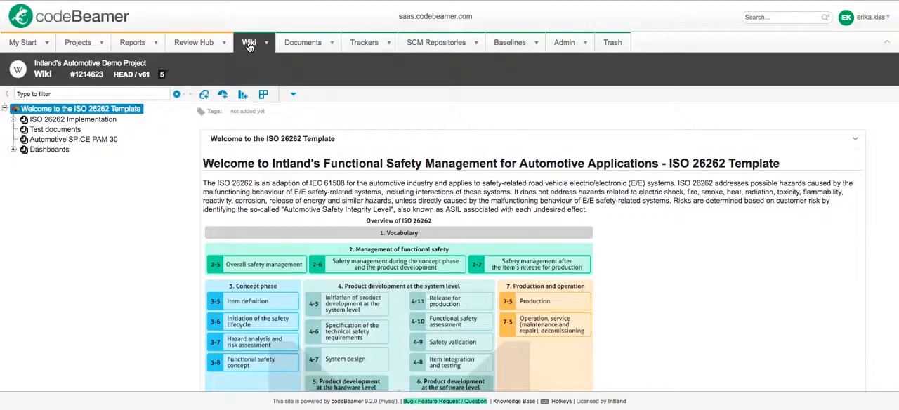
{"action": "mouse_move", "coordinate": [245, 59]}
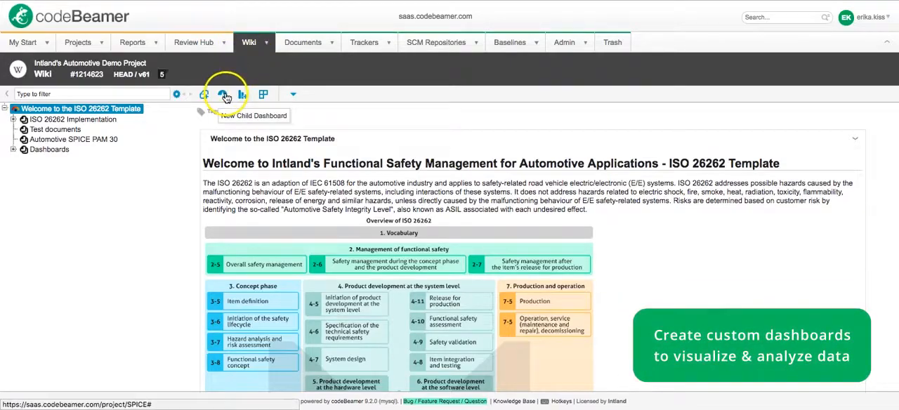
Create a child dashboard named 'New child dashboard' under the wiki.
{"action": "left_click", "coordinate": [222, 93]}
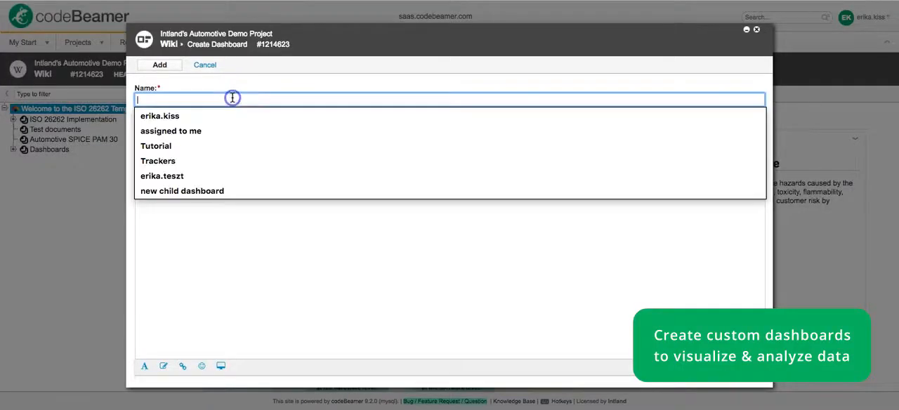
{"action": "type", "text": "New"}
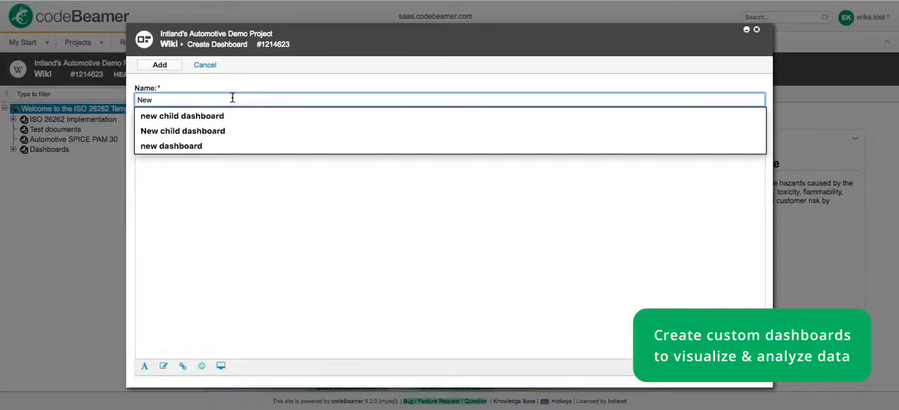
{"action": "left_click", "coordinate": [183, 130]}
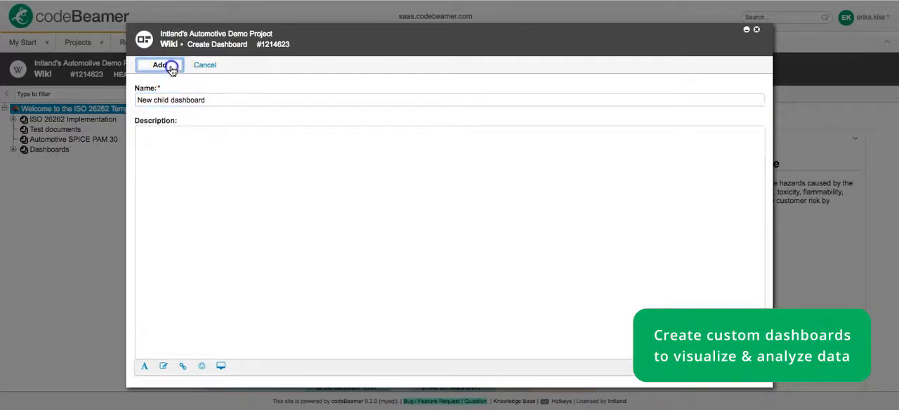
{"action": "left_click", "coordinate": [160, 65]}
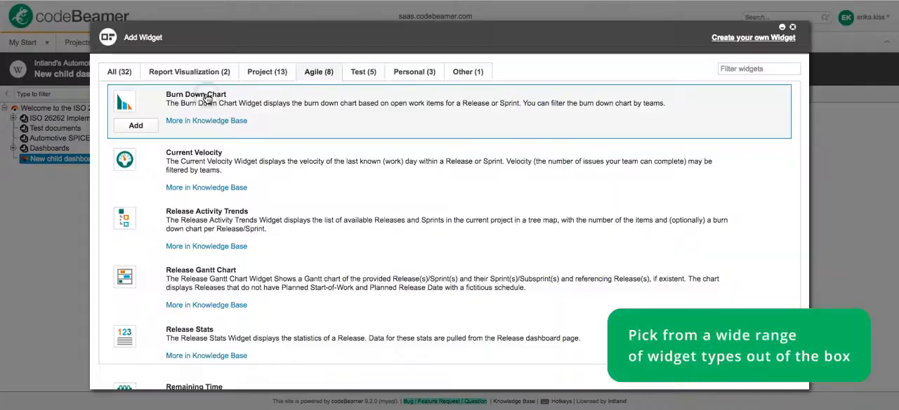
Choose the Chart widget from the Report Visualization category.
{"action": "left_click", "coordinate": [188, 70]}
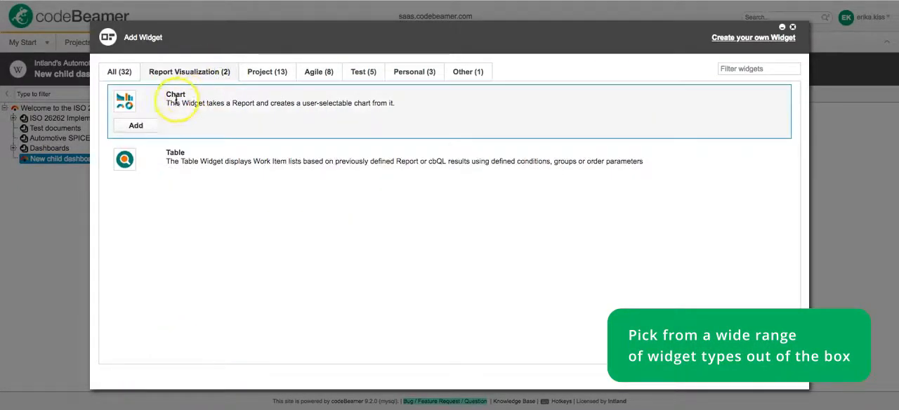
{"action": "left_click", "coordinate": [135, 125]}
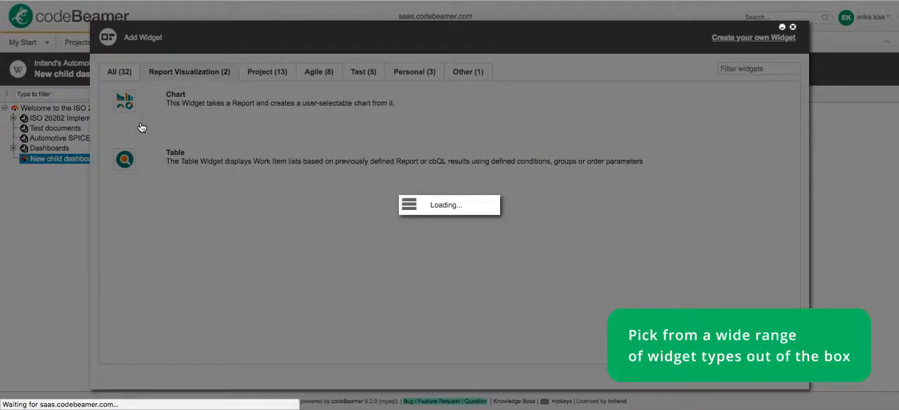
Configure the chart for Test report as a bar chart with SUM (Story Points) and save it.
{"action": "left_click", "coordinate": [123, 98]}
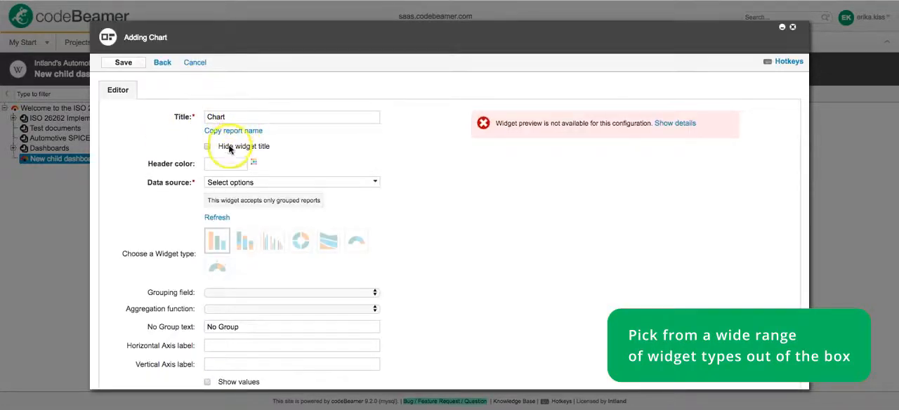
{"action": "left_click", "coordinate": [293, 182]}
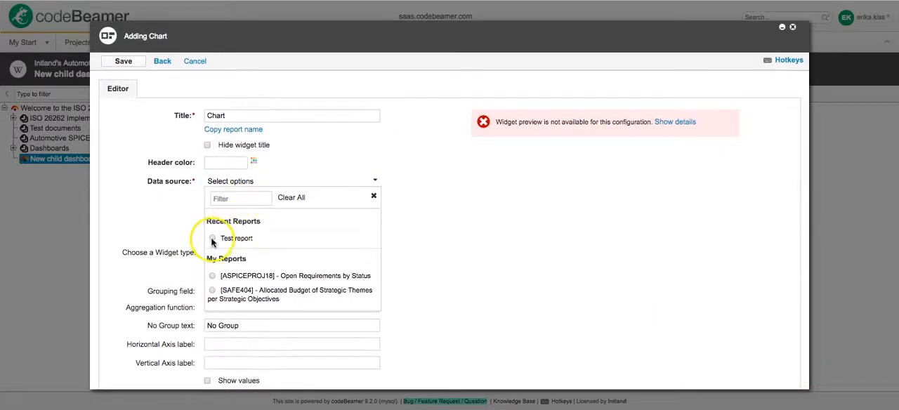
{"action": "left_click", "coordinate": [212, 238]}
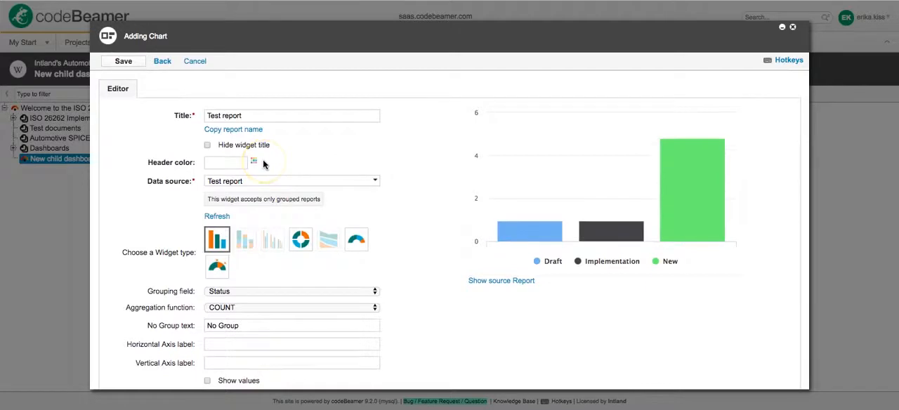
{"action": "left_click", "coordinate": [216, 239]}
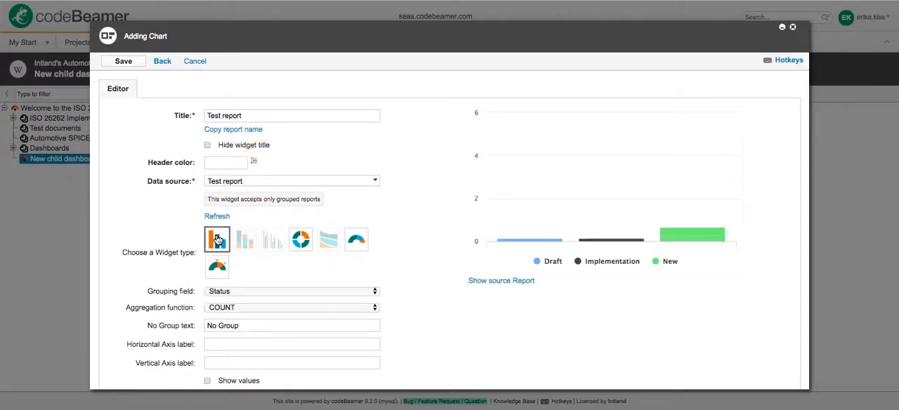
{"action": "scroll", "scroll_direction": "down", "scroll_amount": 3}
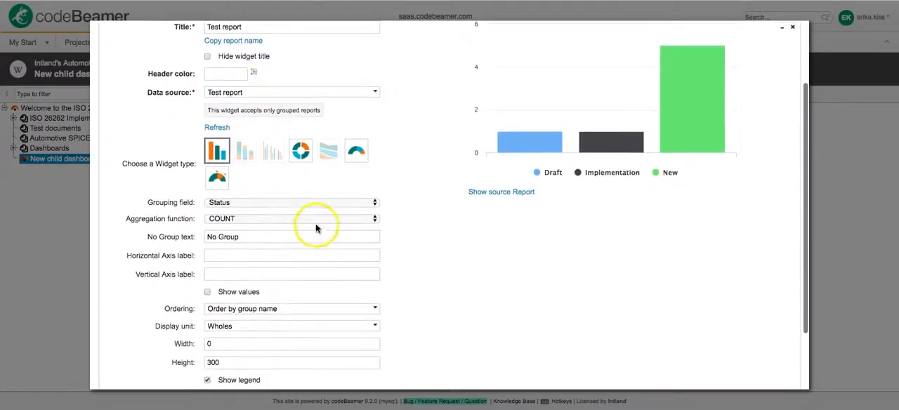
{"action": "mouse_move", "coordinate": [236, 204]}
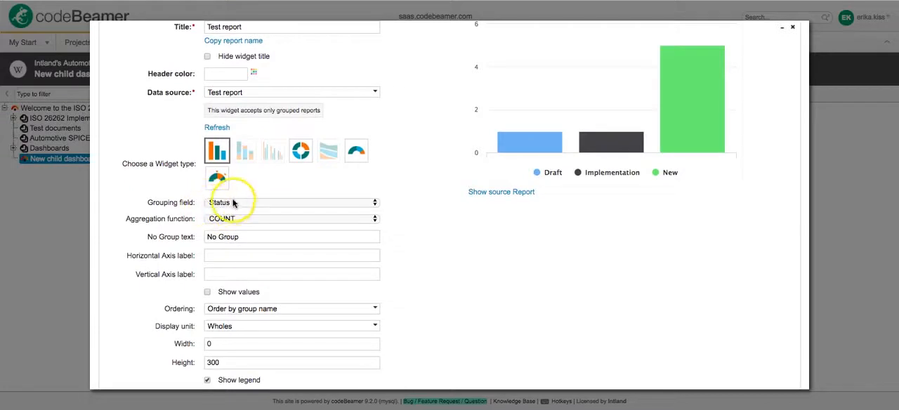
{"action": "left_click", "coordinate": [291, 220]}
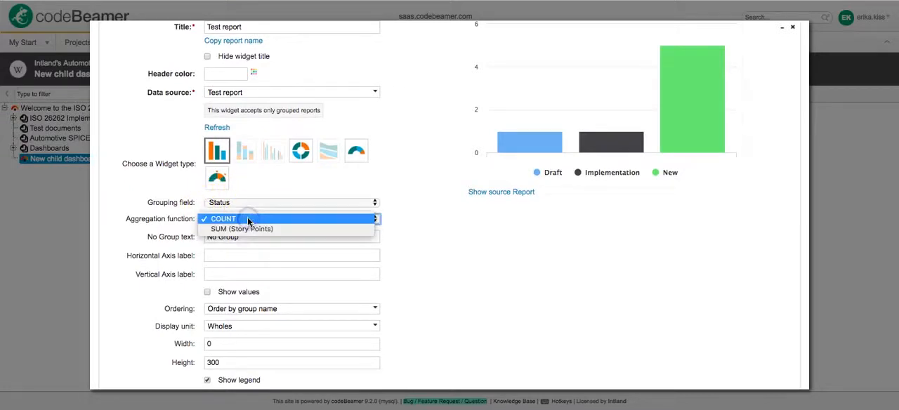
{"action": "left_click", "coordinate": [242, 228]}
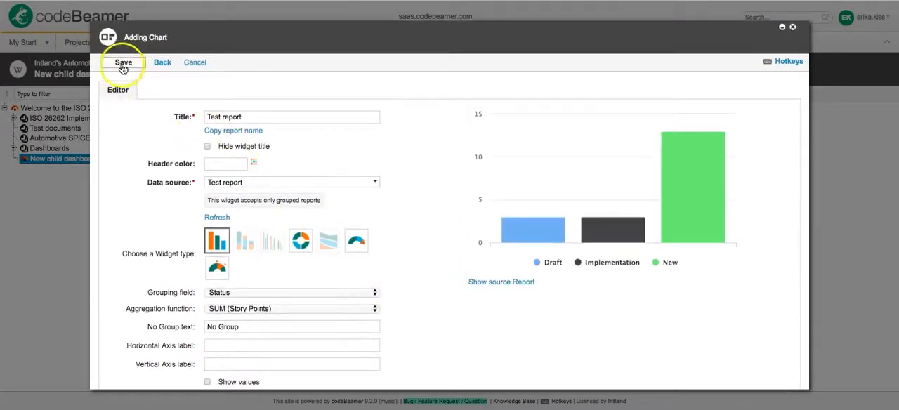
{"action": "left_click", "coordinate": [123, 61]}
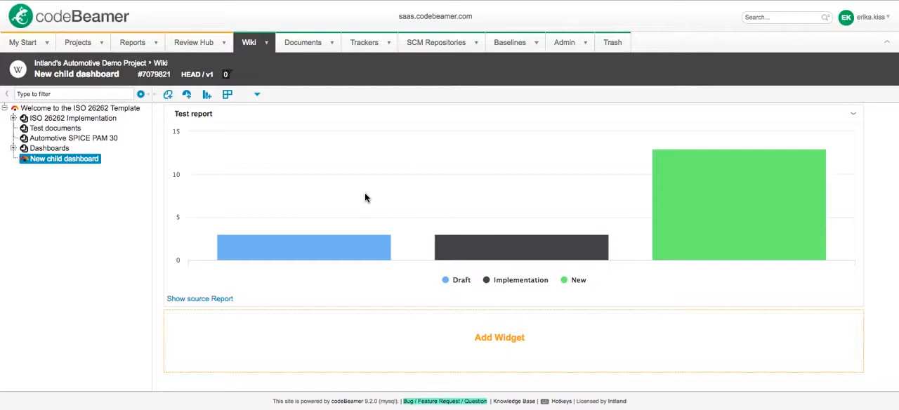
{"action": "mouse_move", "coordinate": [363, 196]}
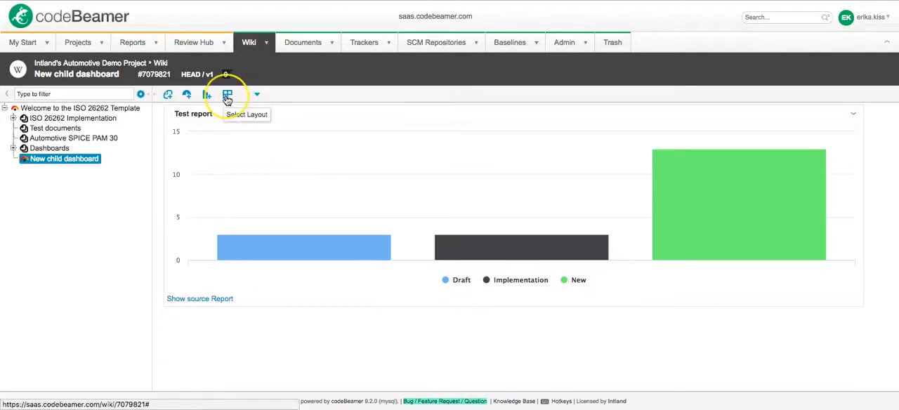
Switch the dashboard to the two-column layout so the chart spans half the width.
{"action": "left_click", "coordinate": [227, 96]}
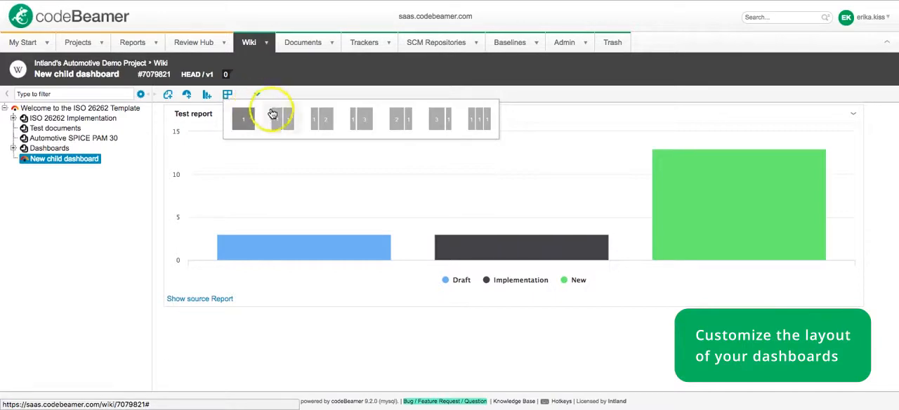
{"action": "left_click", "coordinate": [206, 94]}
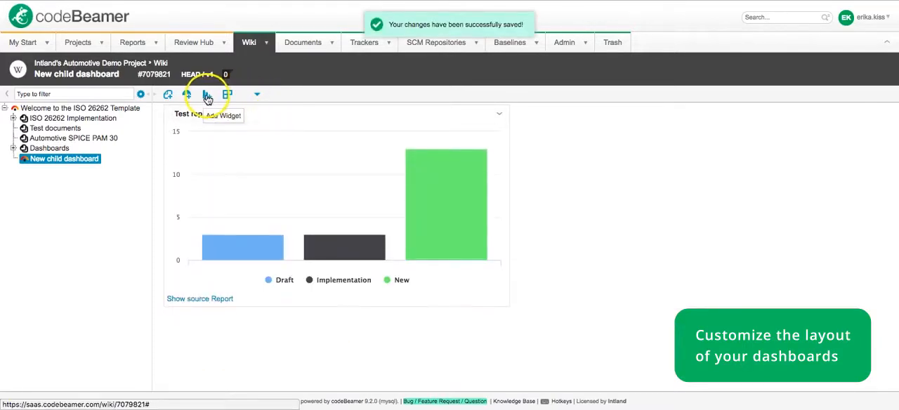
Add an Agile Burn Down Chart widget for the 'More audio formats' sprint and save it.
{"action": "left_click", "coordinate": [205, 94]}
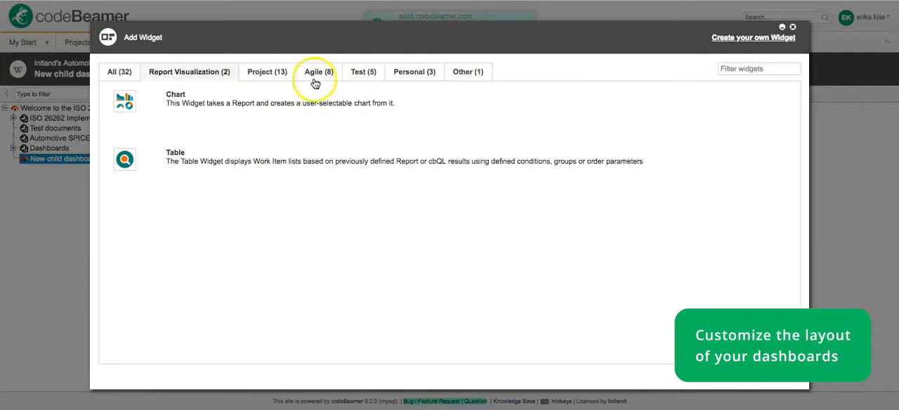
{"action": "left_click", "coordinate": [318, 70]}
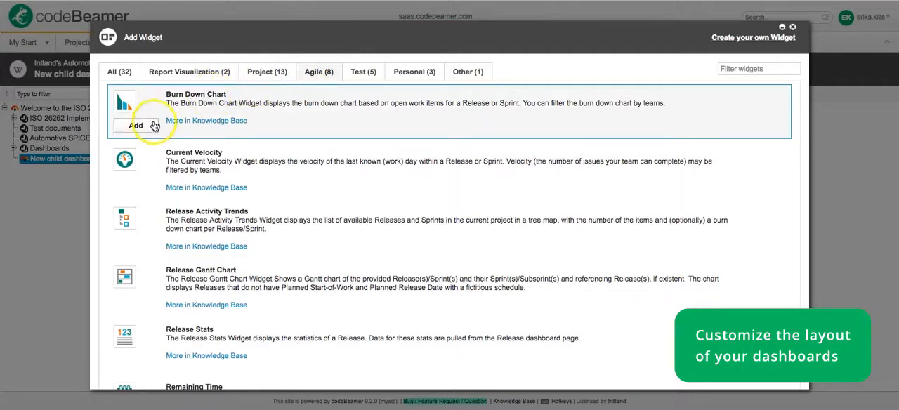
{"action": "left_click", "coordinate": [135, 125]}
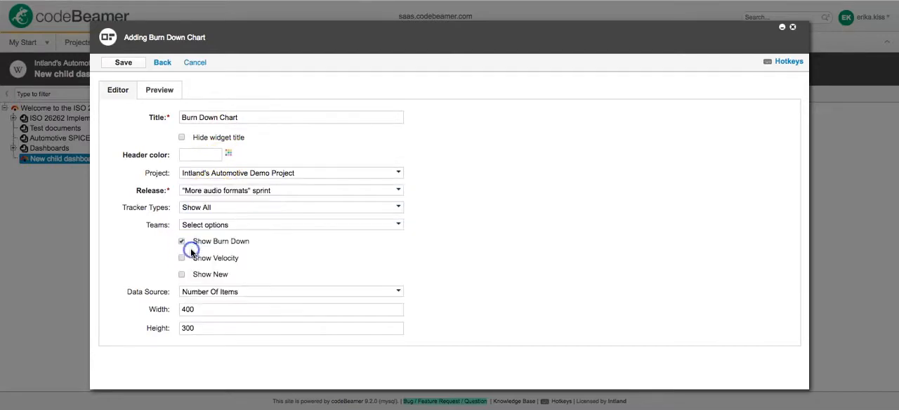
{"action": "left_click", "coordinate": [123, 62]}
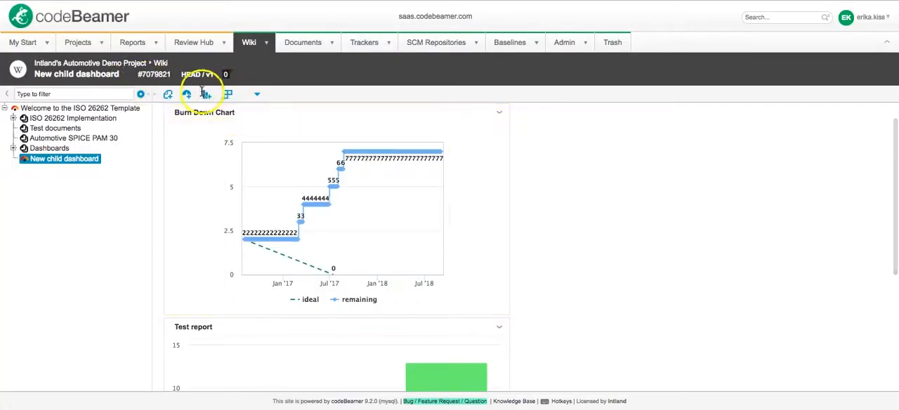
Add a Release Stats widget for release '1 Define hardware requirements' in the demo project, preview and save it.
{"action": "left_click", "coordinate": [186, 93]}
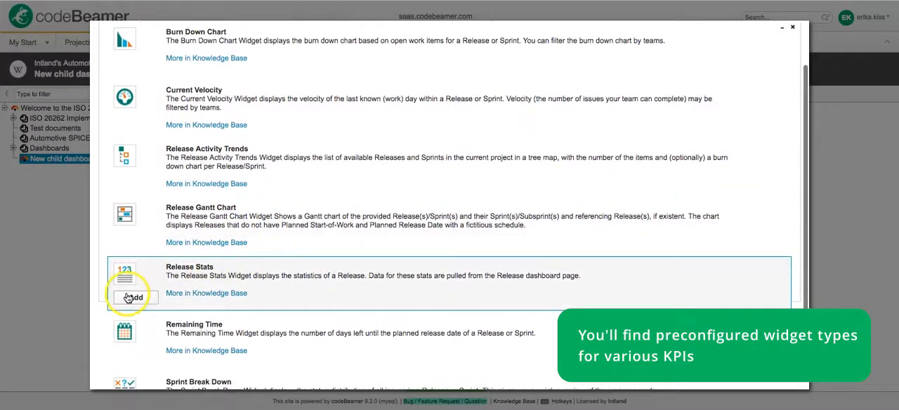
{"action": "left_click", "coordinate": [132, 297]}
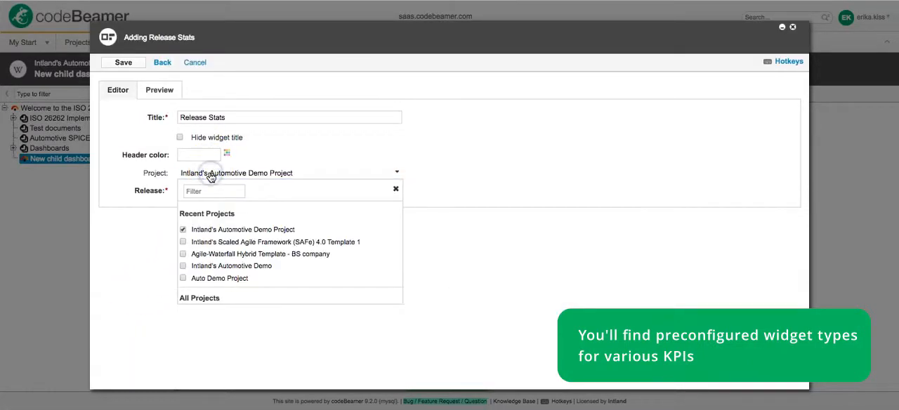
{"action": "left_click", "coordinate": [241, 229]}
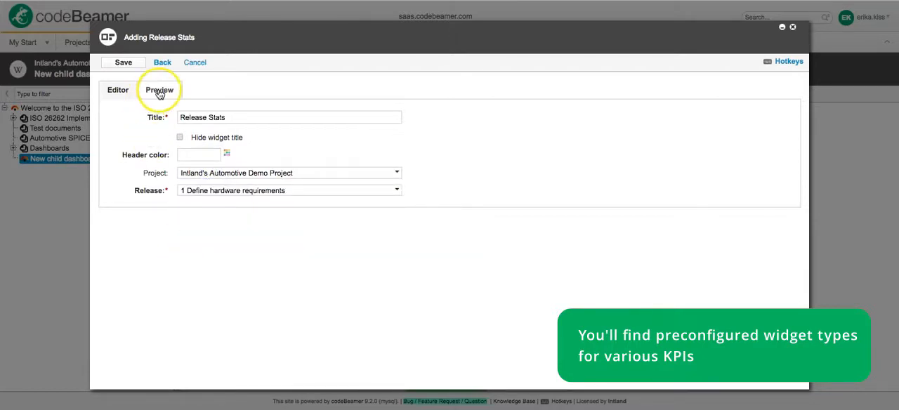
{"action": "left_click", "coordinate": [159, 90]}
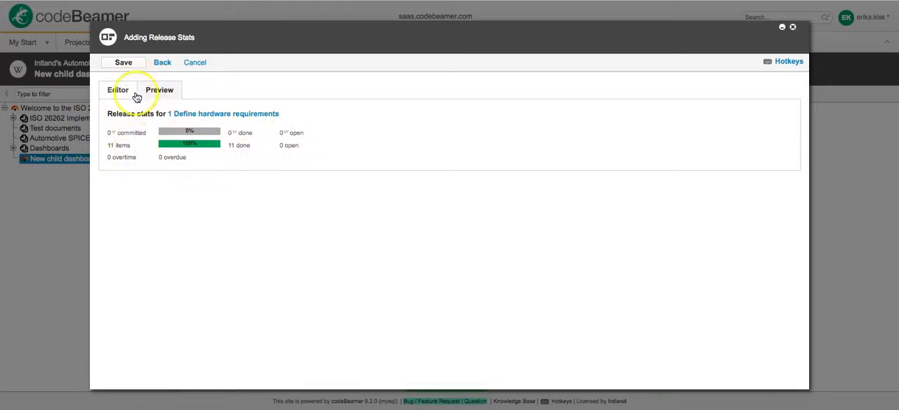
{"action": "left_click", "coordinate": [124, 62]}
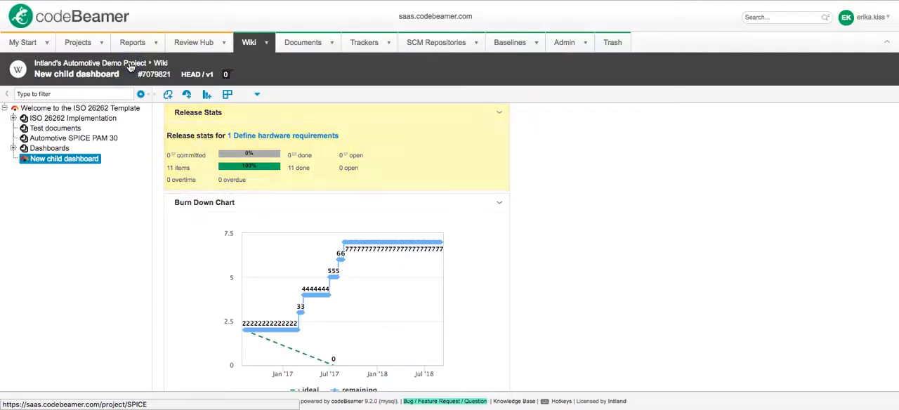
{"action": "mouse_move", "coordinate": [382, 223]}
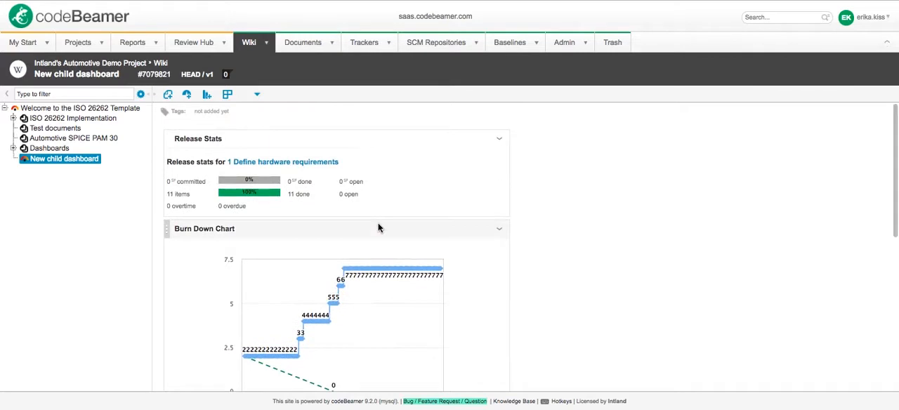
{"action": "mouse_move", "coordinate": [377, 225]}
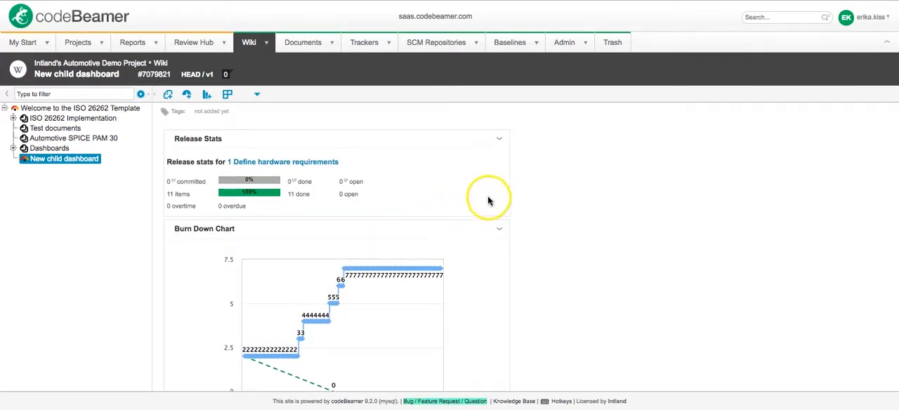
{"action": "mouse_move", "coordinate": [489, 201]}
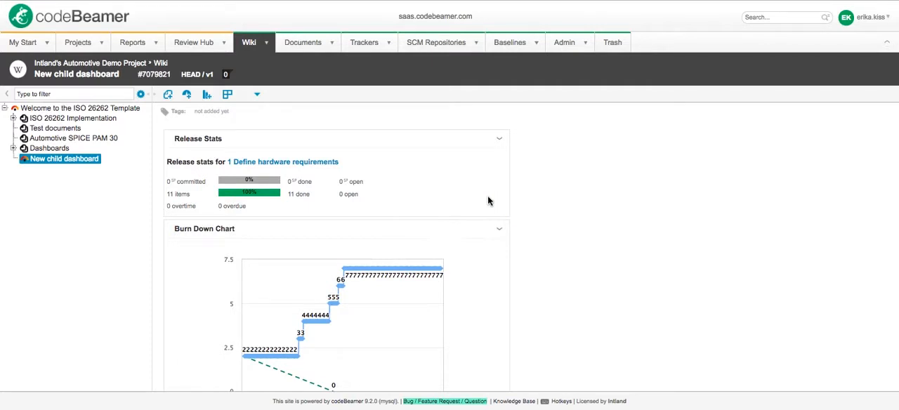